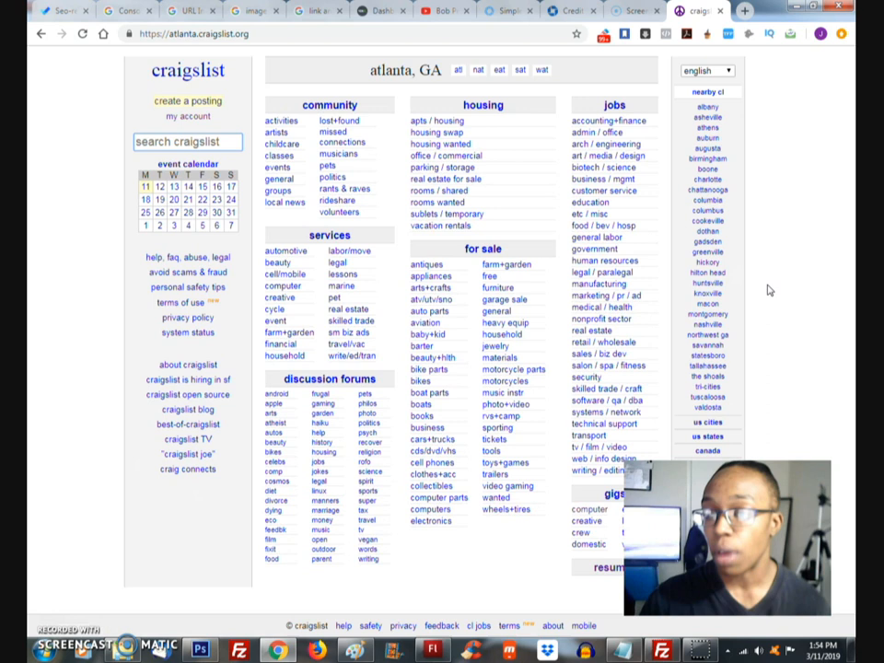
mouse_move(757, 287)
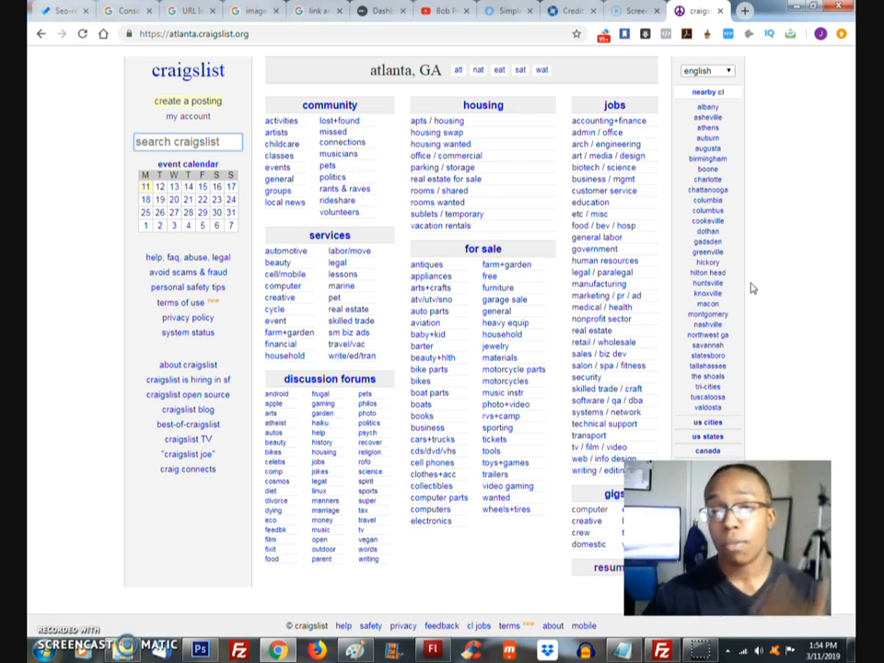
mouse_move(501, 202)
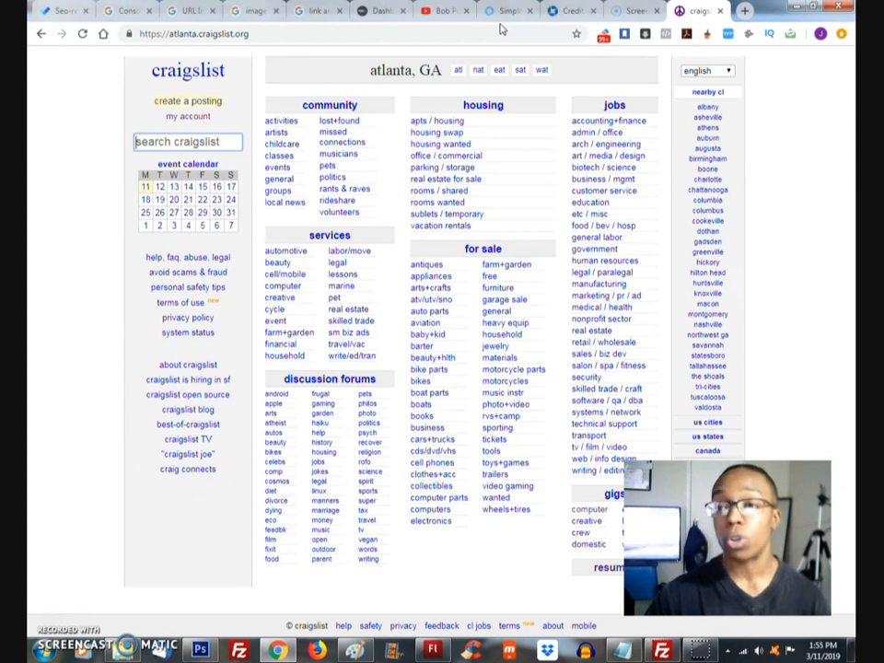
mouse_move(508, 11)
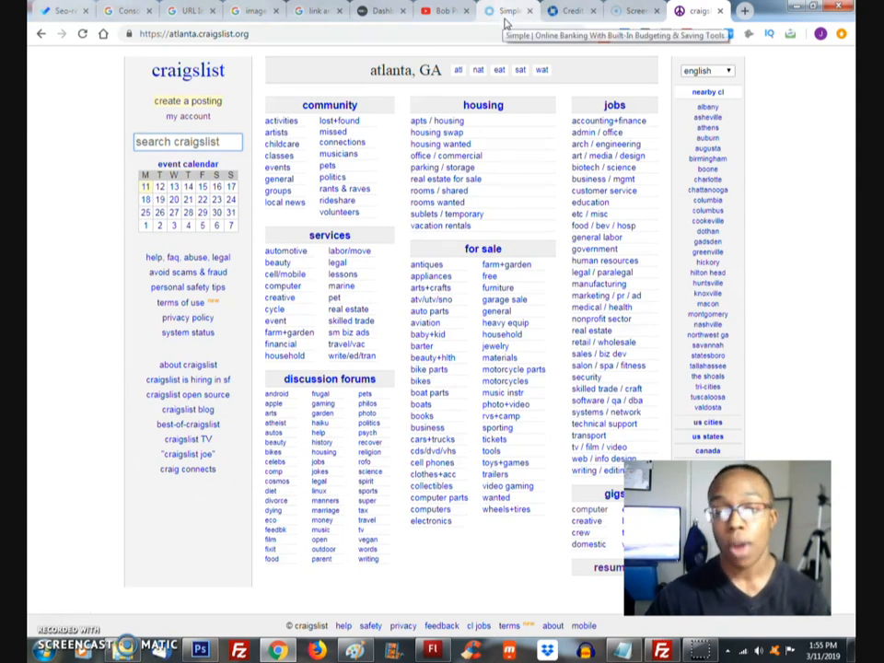
- Switch to the Simple tab to show its banking-and-budgeting home page
click(508, 11)
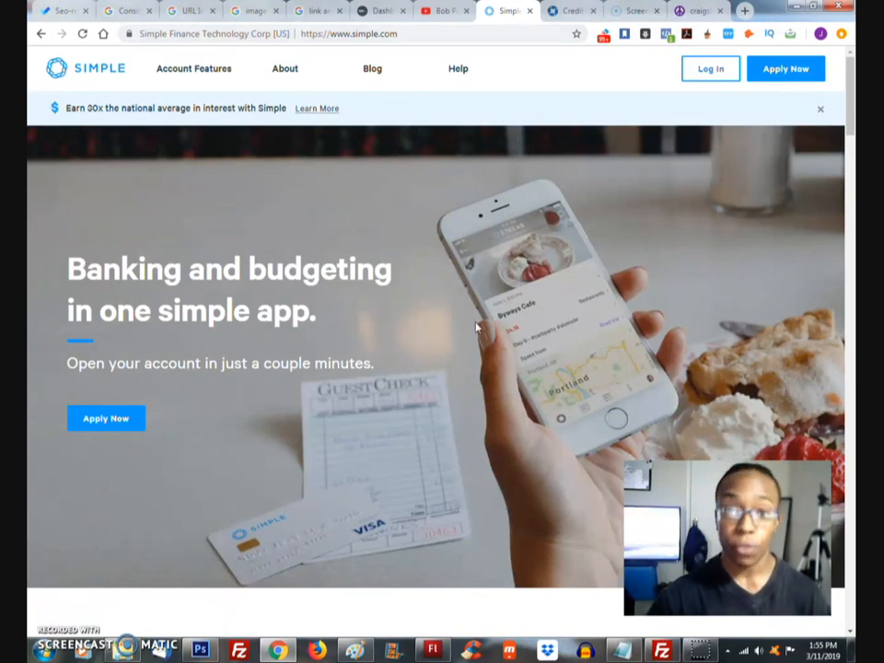
mouse_move(588, 286)
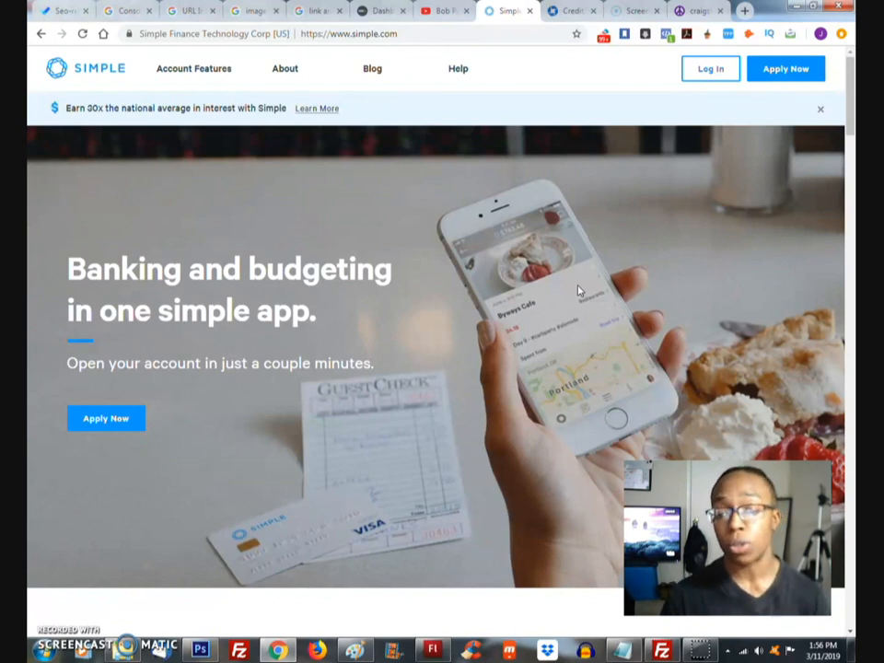
- Scroll through Simple's savings goals, transaction tracking, customer story and app recognition sections to the footer
scroll(down, 3)
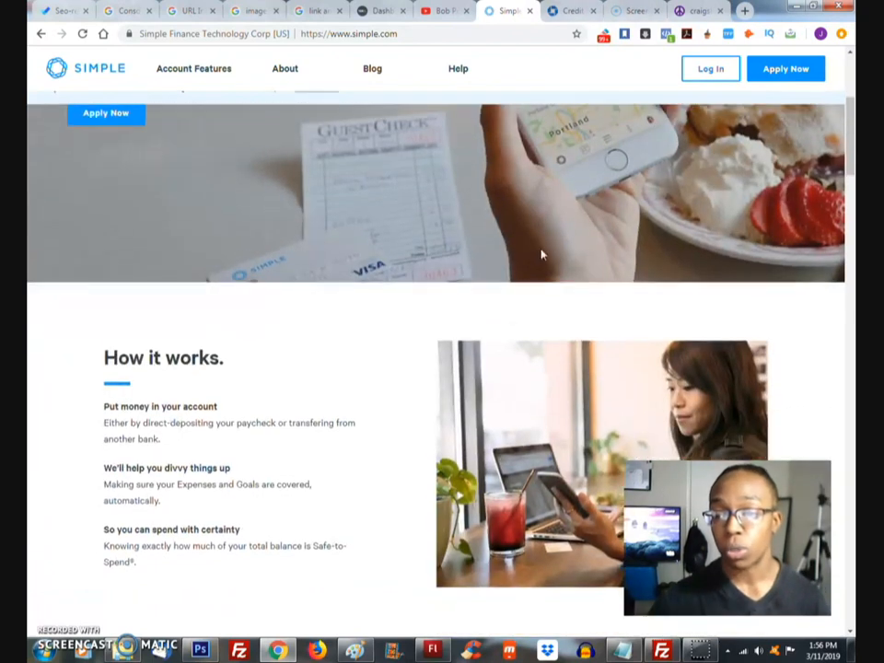
scroll(down, 3)
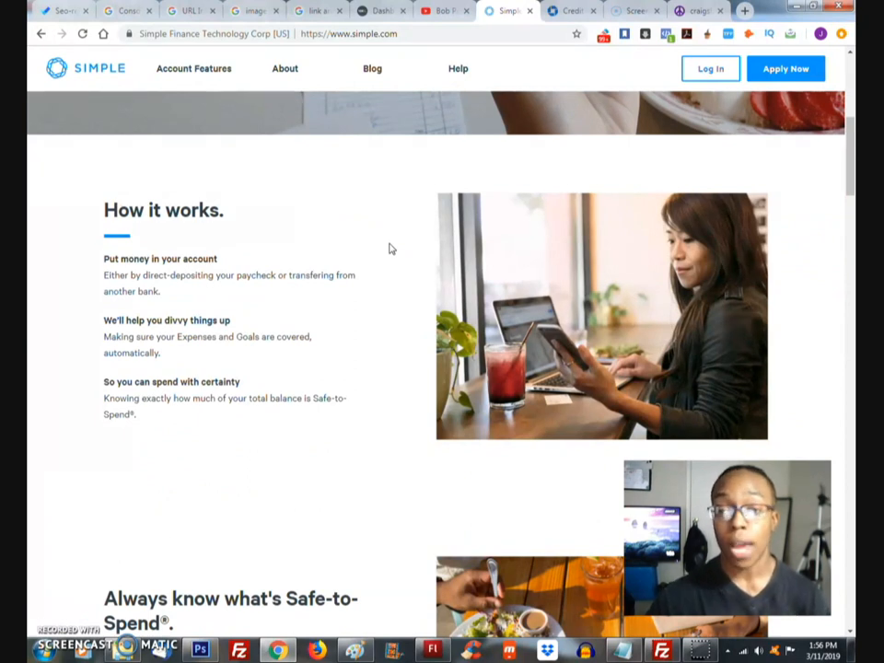
scroll(down, 3)
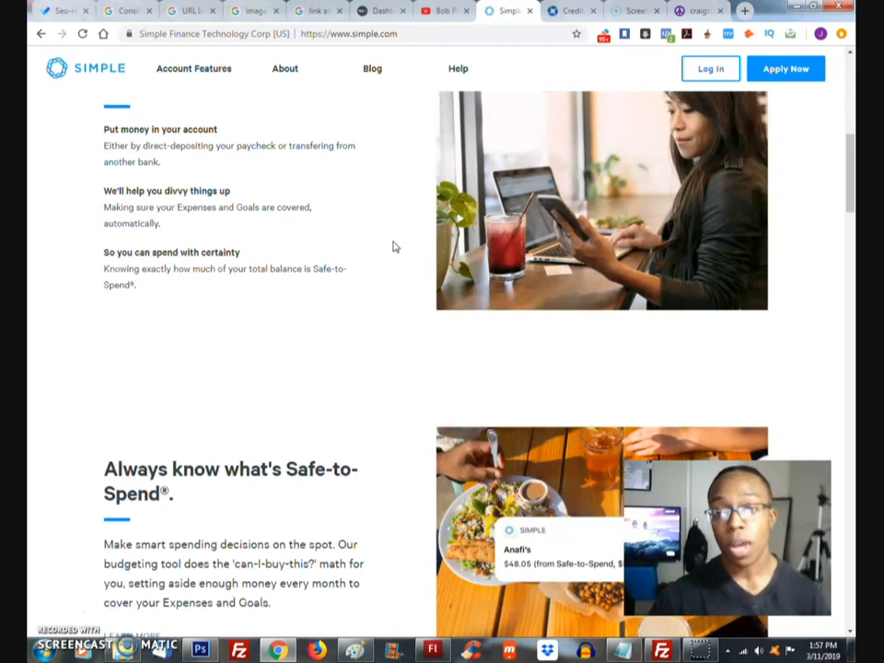
scroll(down, 3)
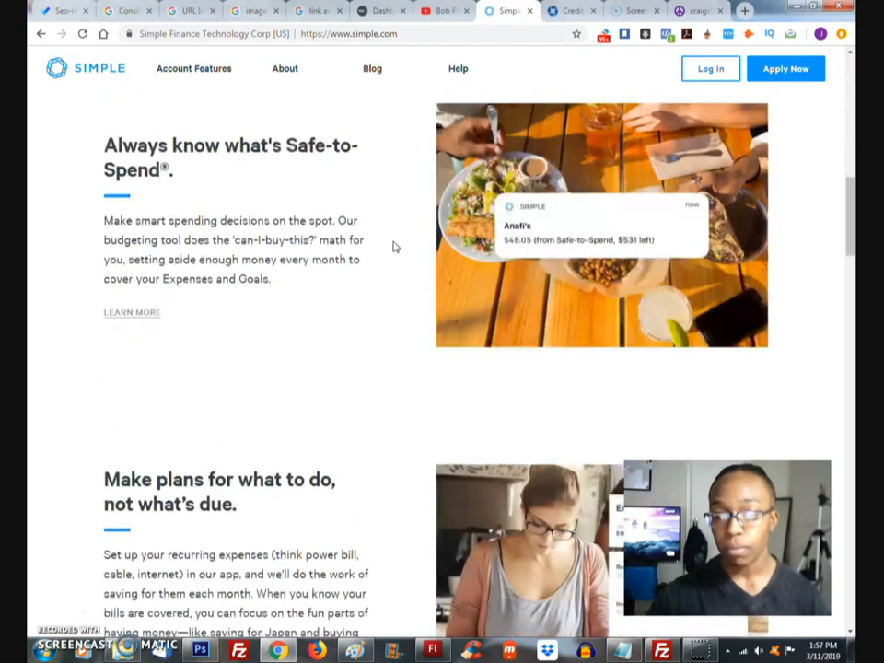
scroll(down, 3)
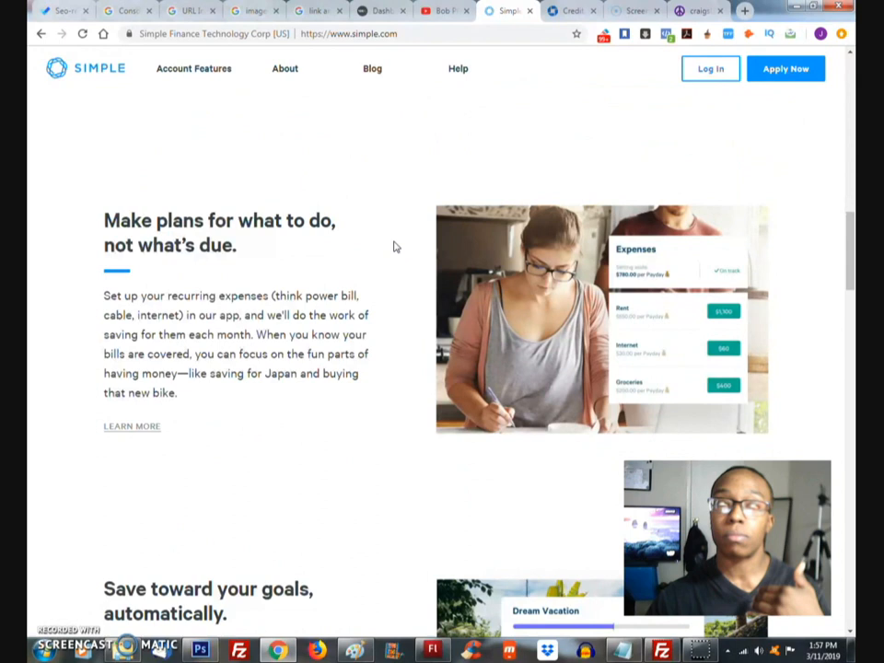
scroll(up, 3)
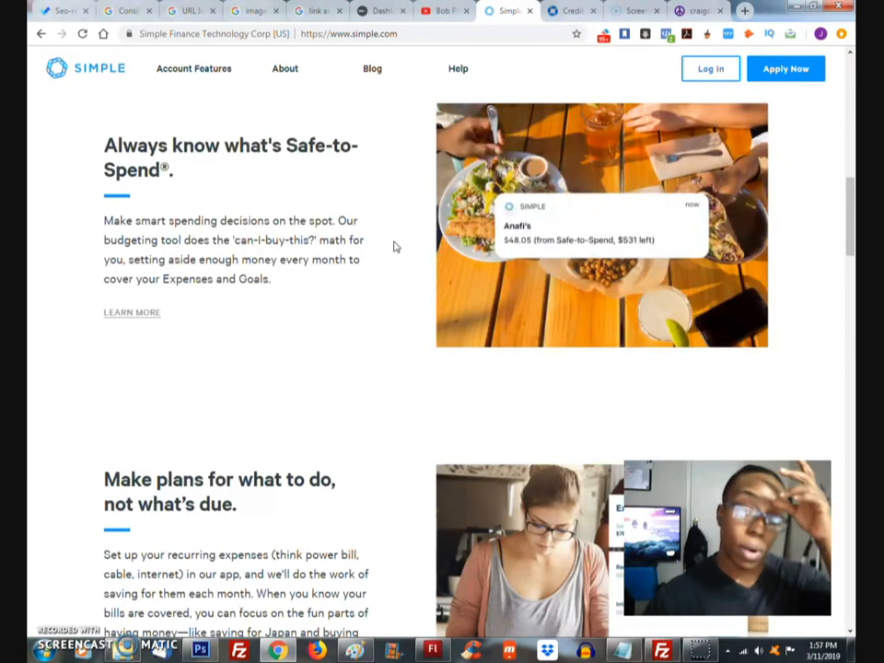
scroll(down, 3)
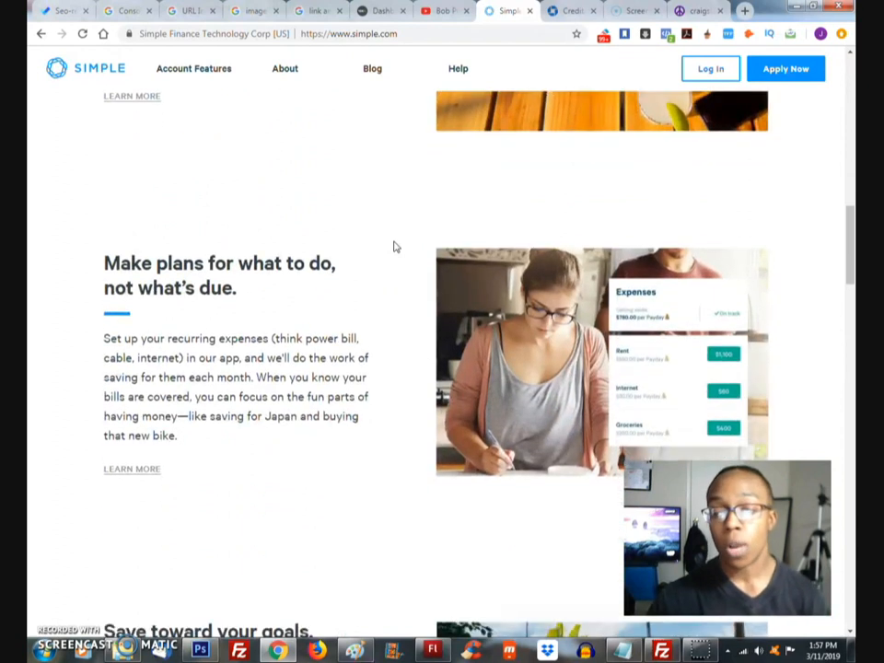
scroll(down, 3)
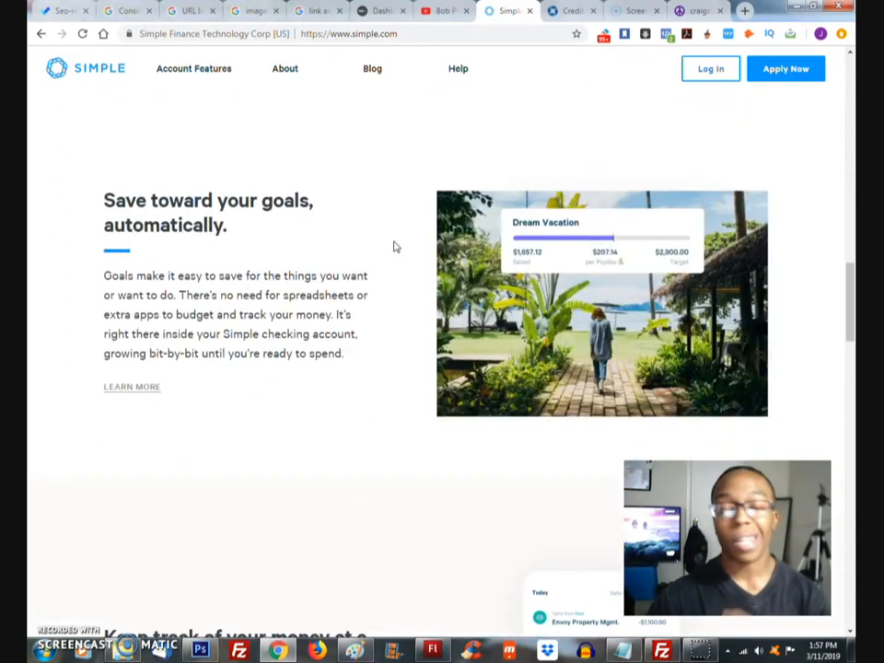
scroll(down, 3)
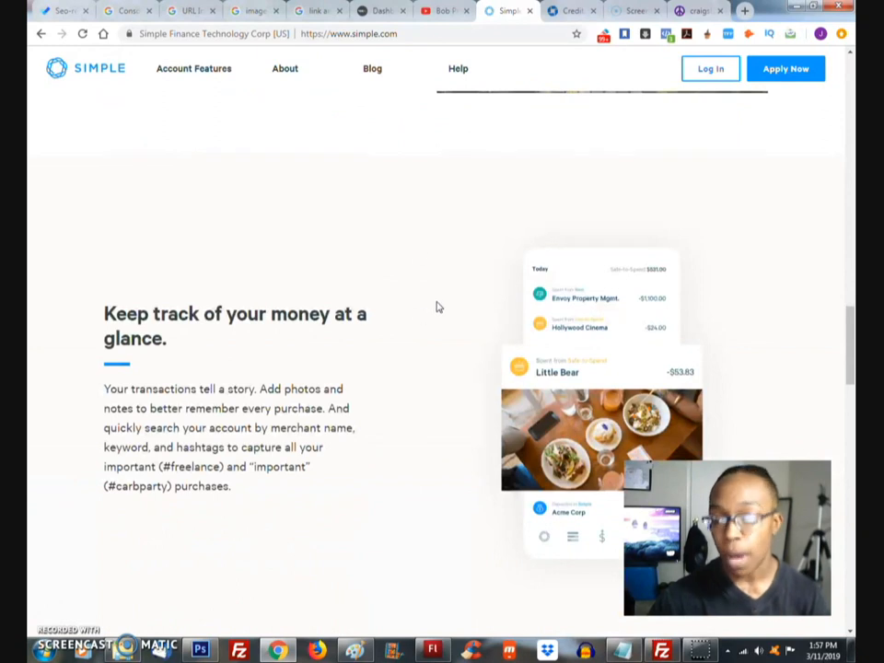
scroll(down, 3)
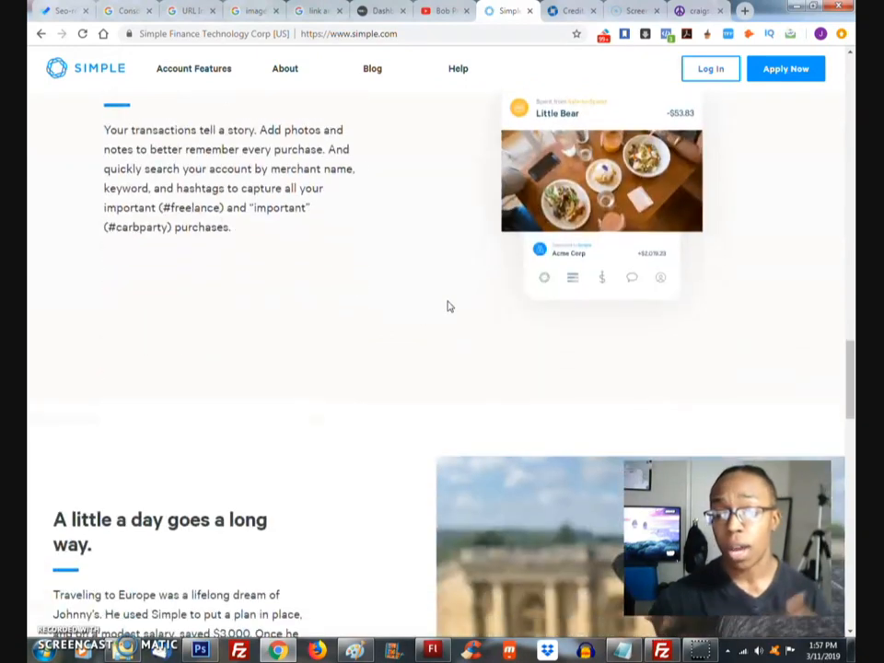
scroll(down, 3)
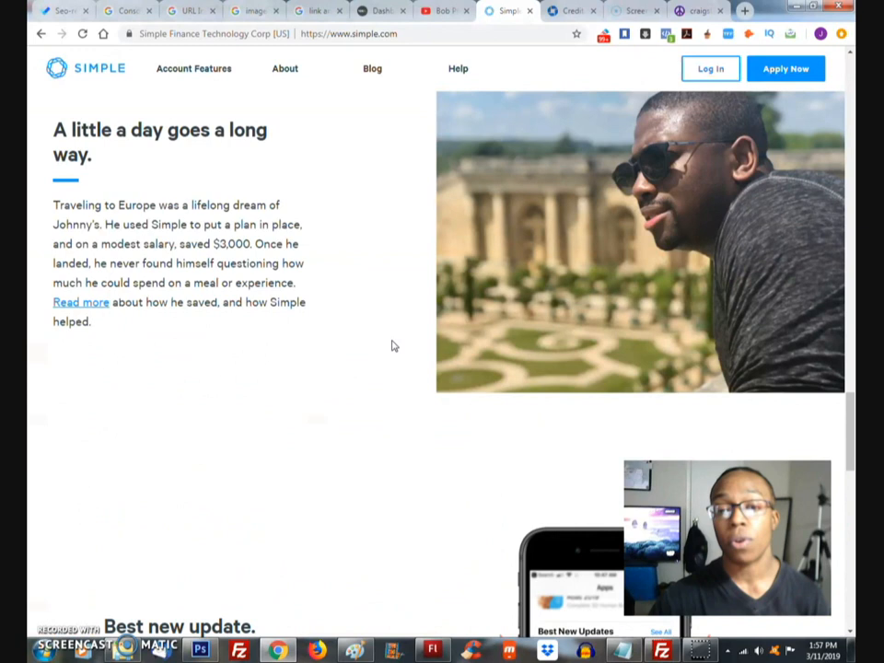
scroll(down, 3)
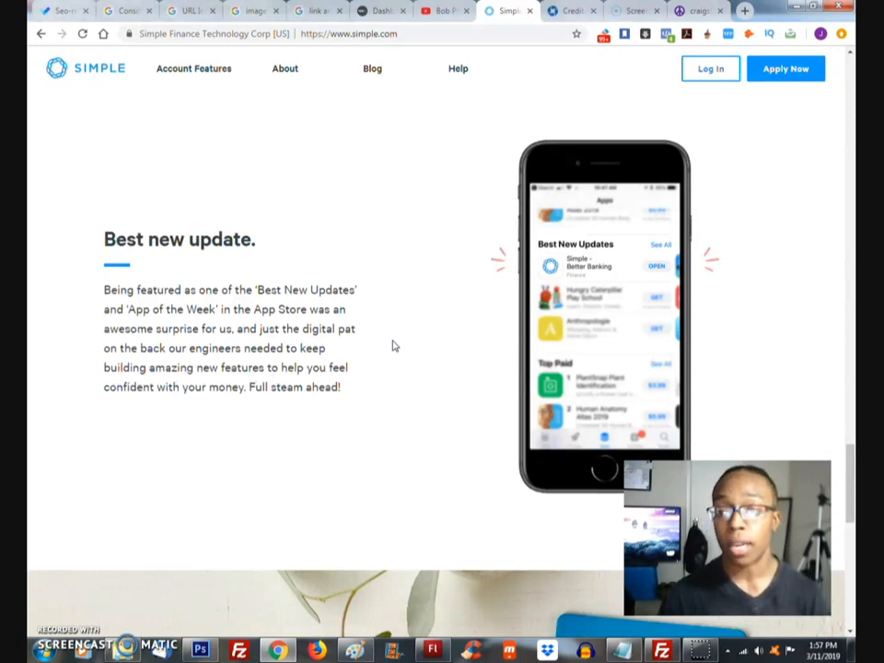
scroll(down, 3)
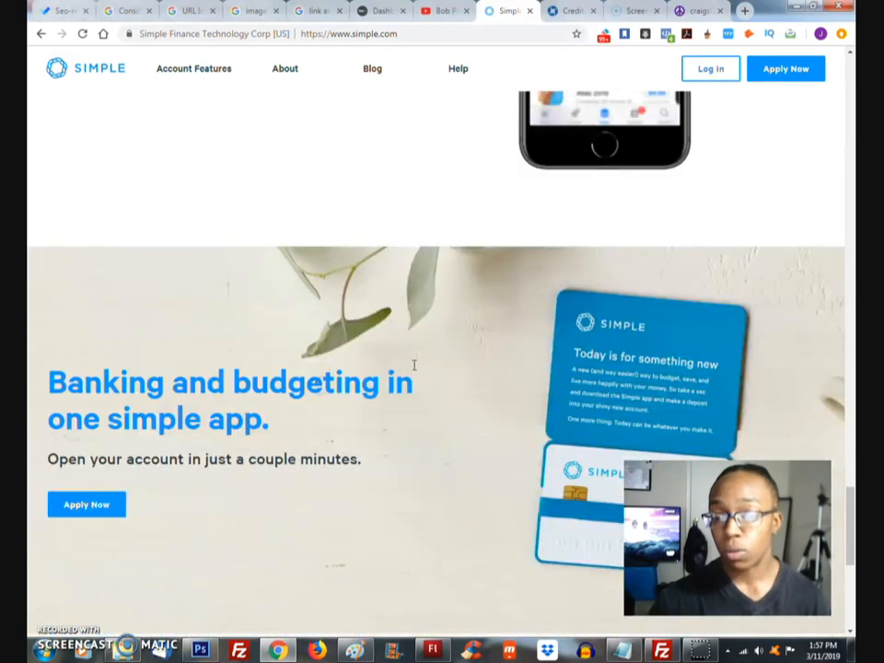
scroll(down, 3)
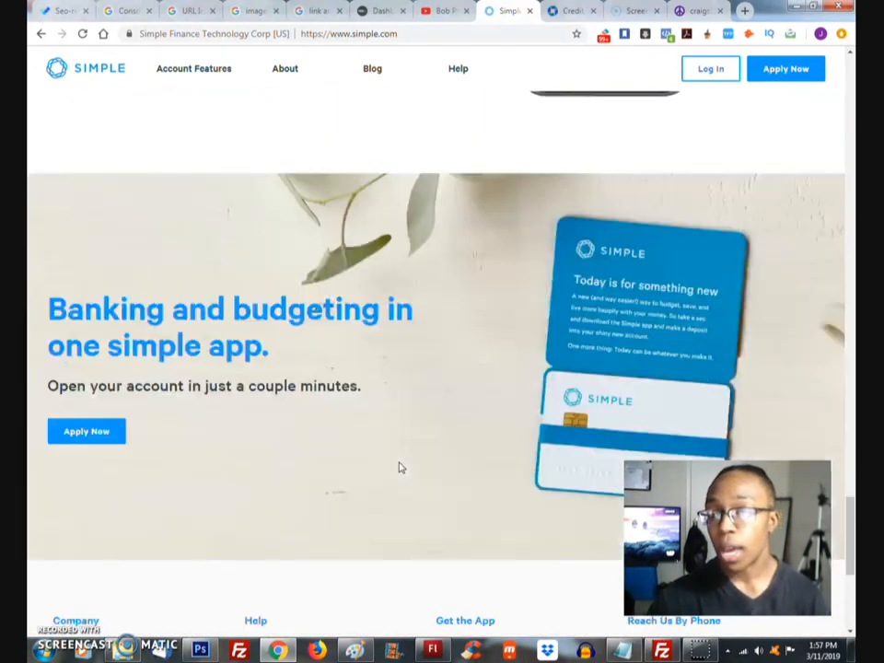
scroll(down, 3)
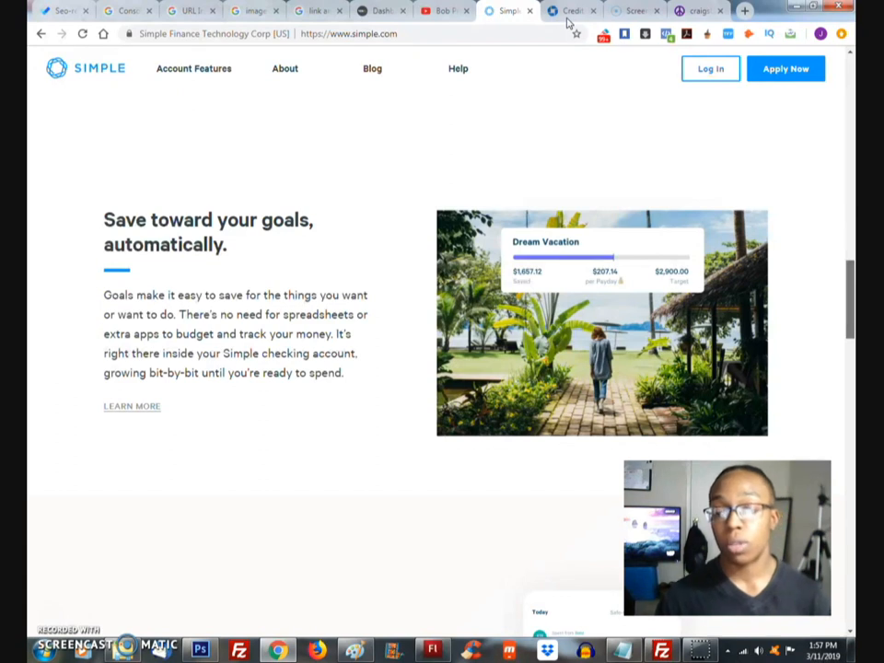
- Scroll the Chase home page to reveal checking, savings and credit card account categories
scroll(down, 3)
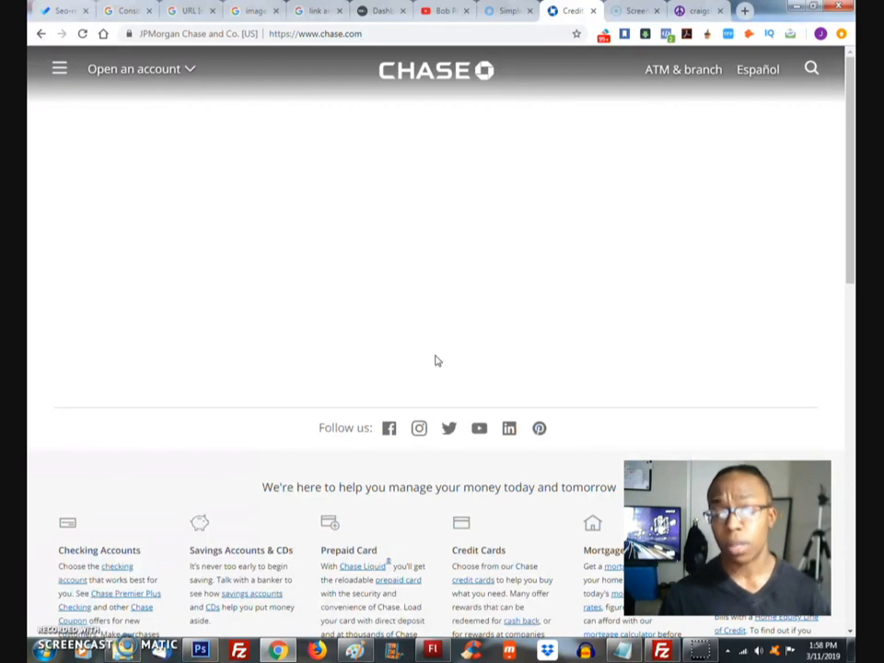
scroll(down, 3)
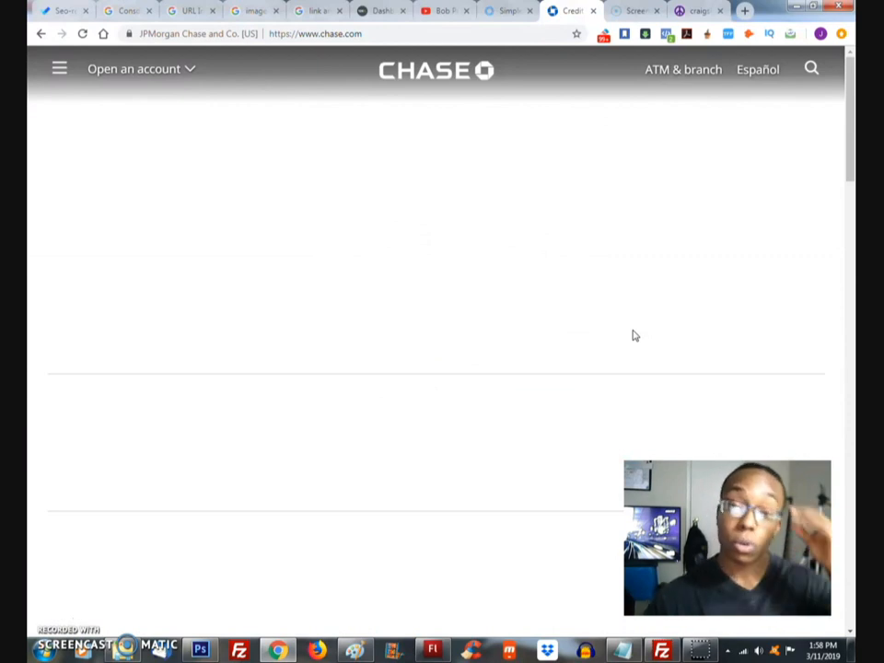
mouse_move(788, 188)
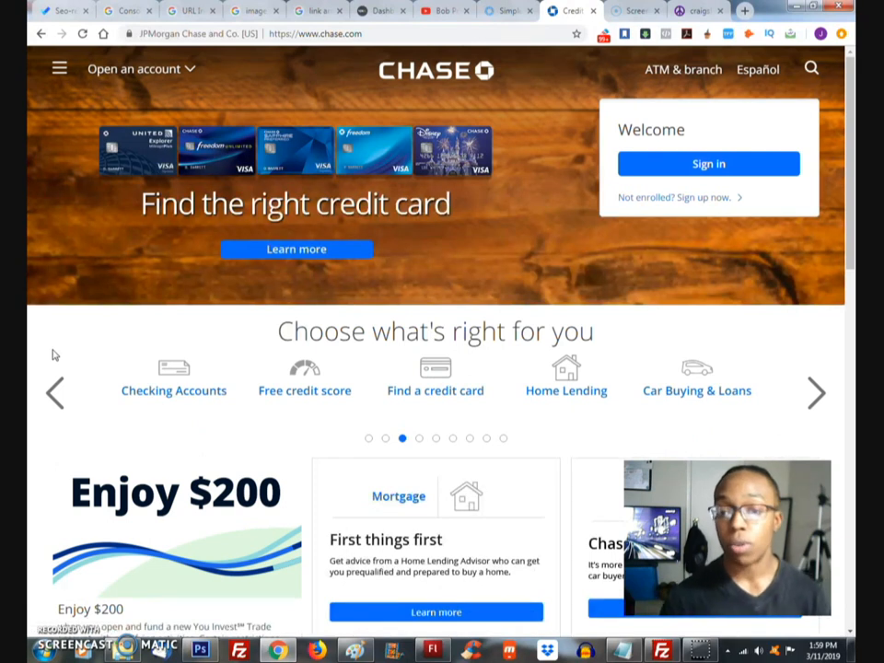
mouse_move(188, 72)
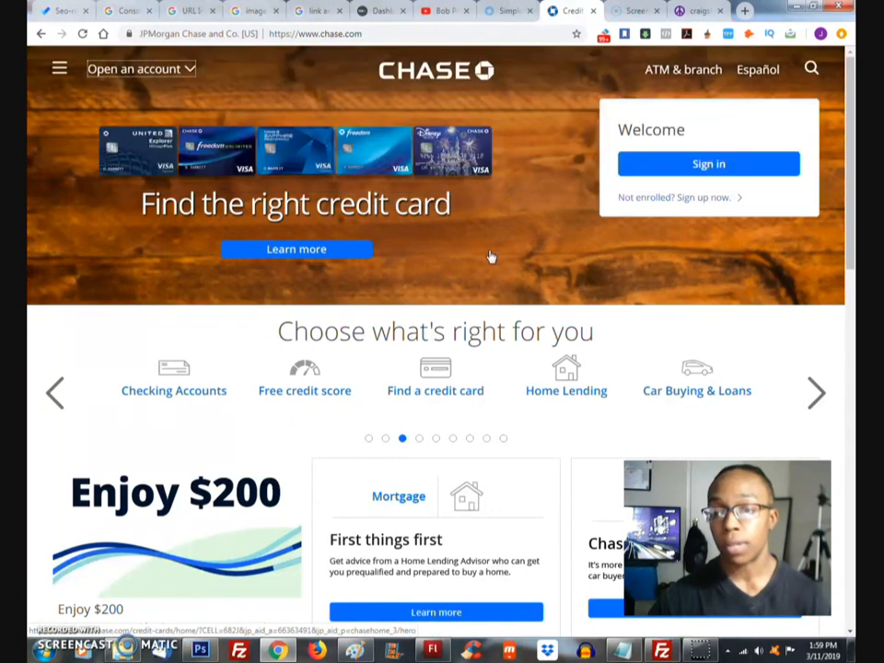
scroll(down, 3)
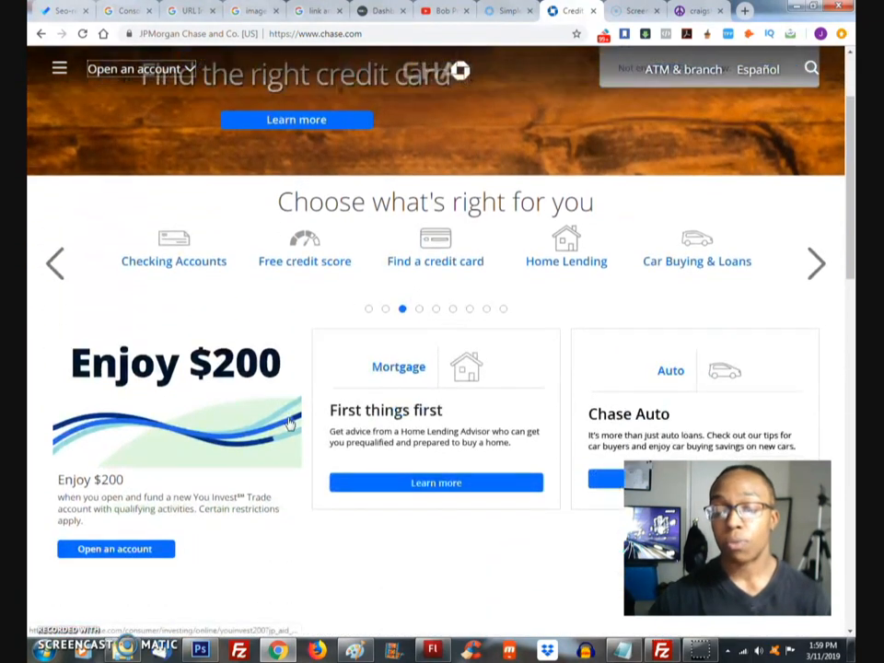
scroll(down, 3)
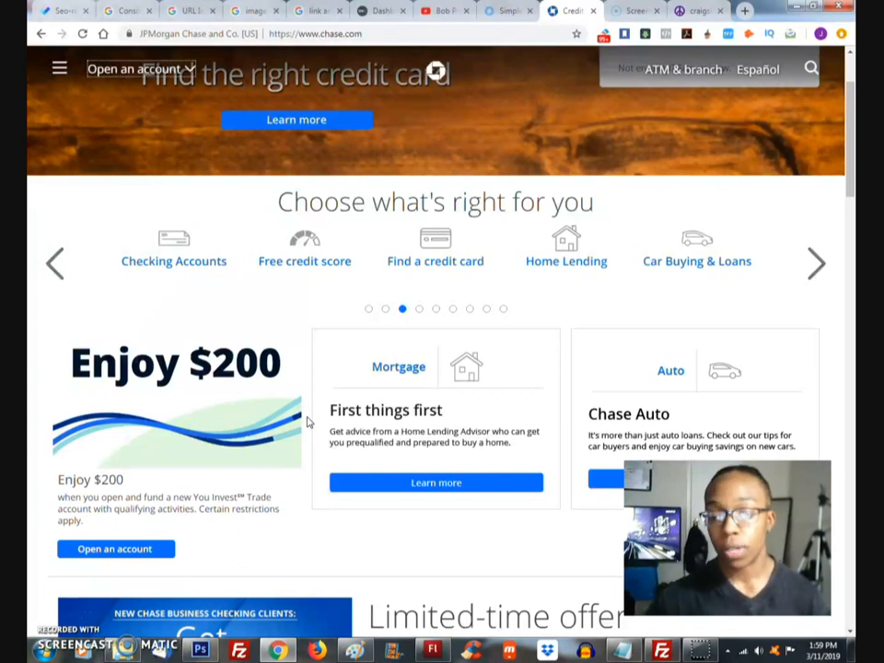
scroll(down, 3)
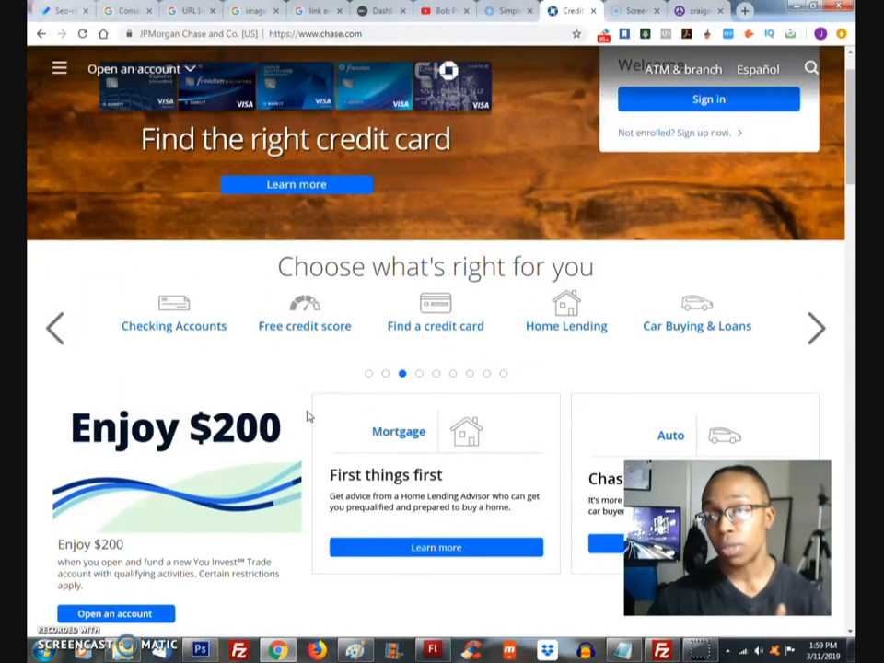
scroll(down, 3)
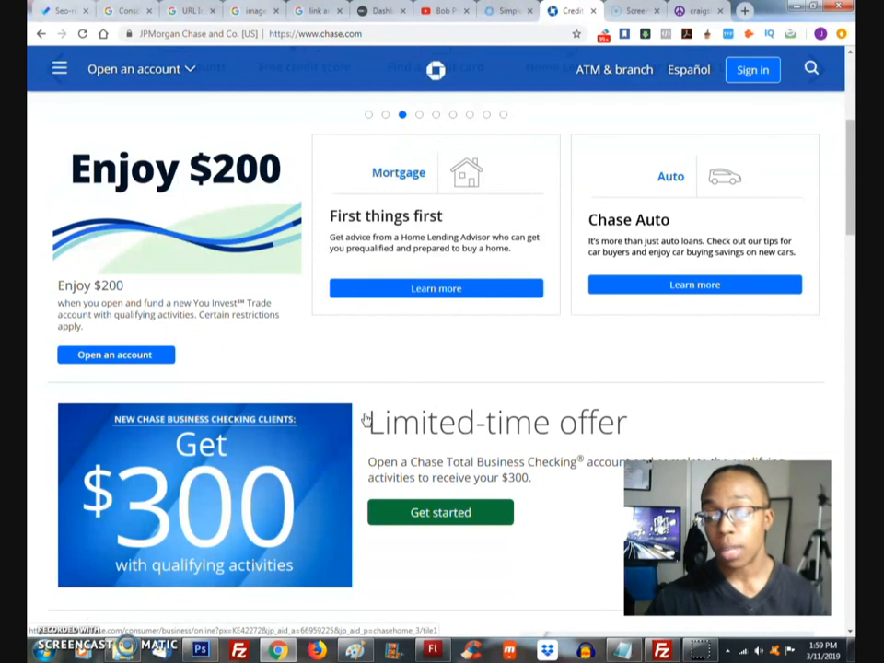
scroll(down, 3)
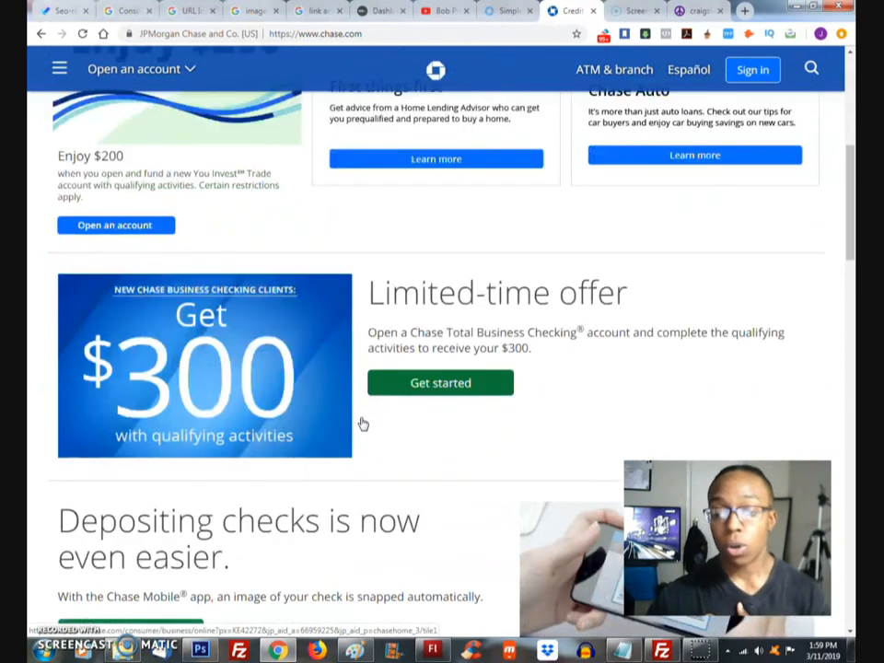
scroll(down, 3)
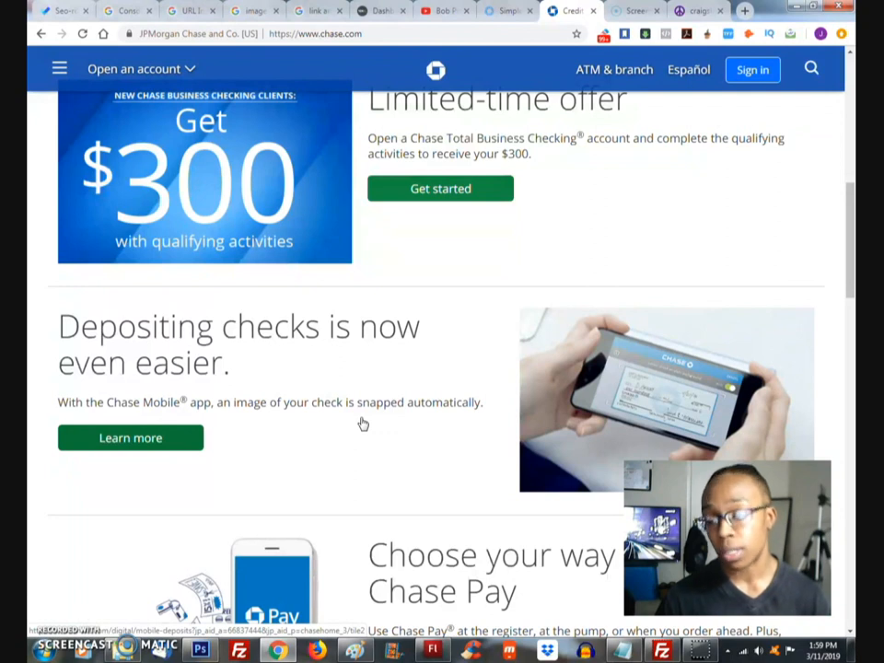
mouse_move(414, 391)
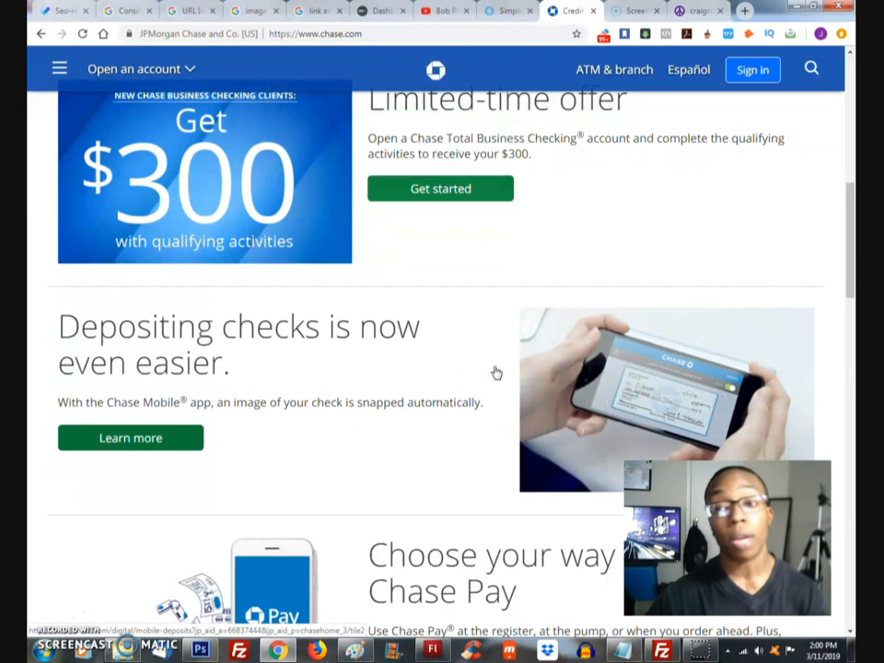
scroll(down, 3)
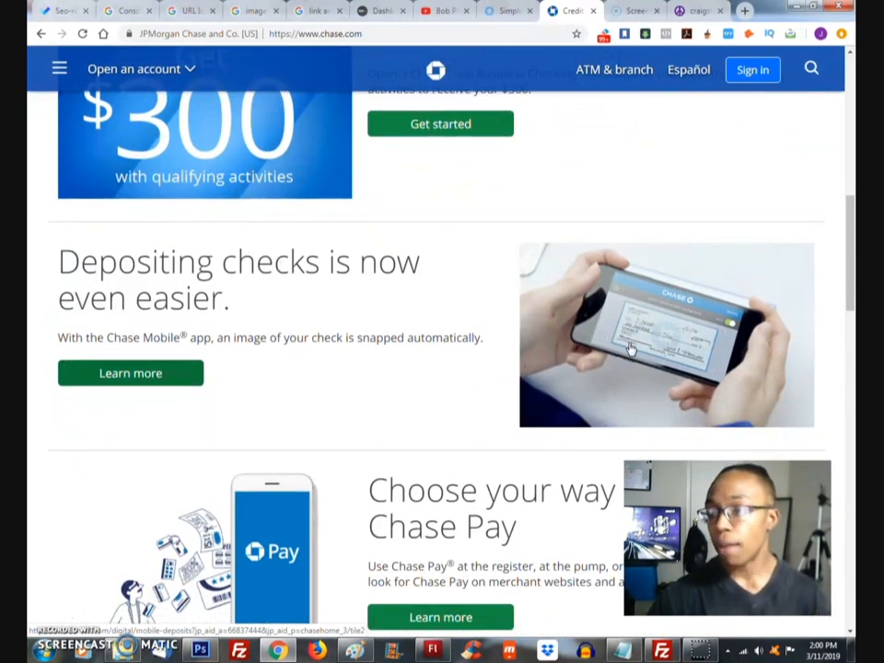
mouse_move(501, 359)
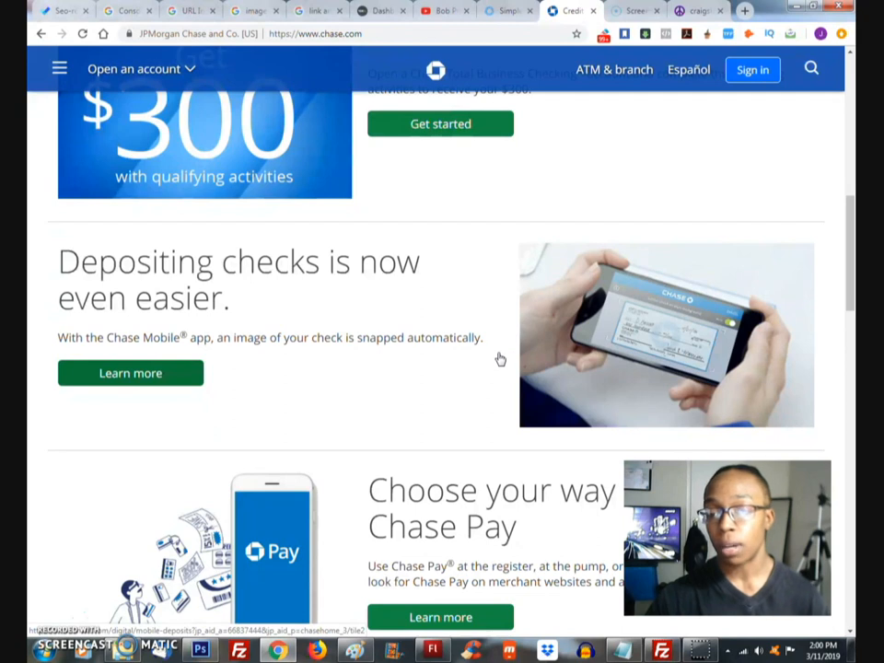
scroll(down, 3)
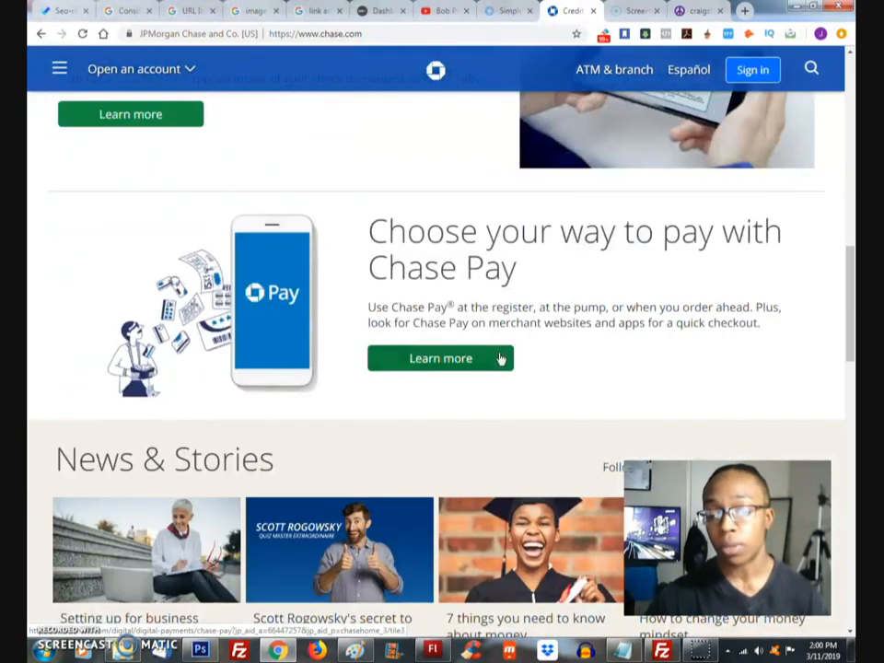
mouse_move(589, 361)
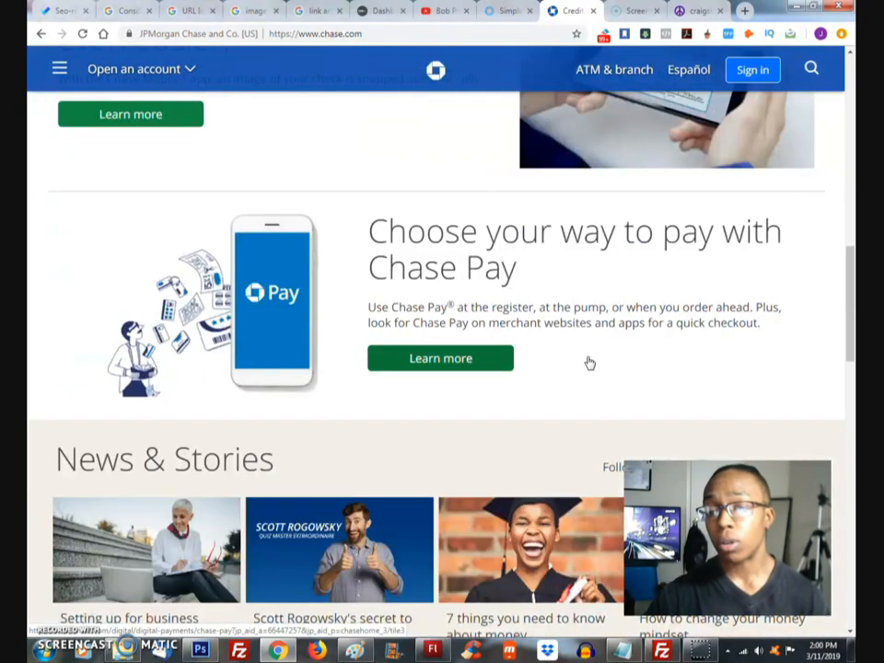
scroll(down, 3)
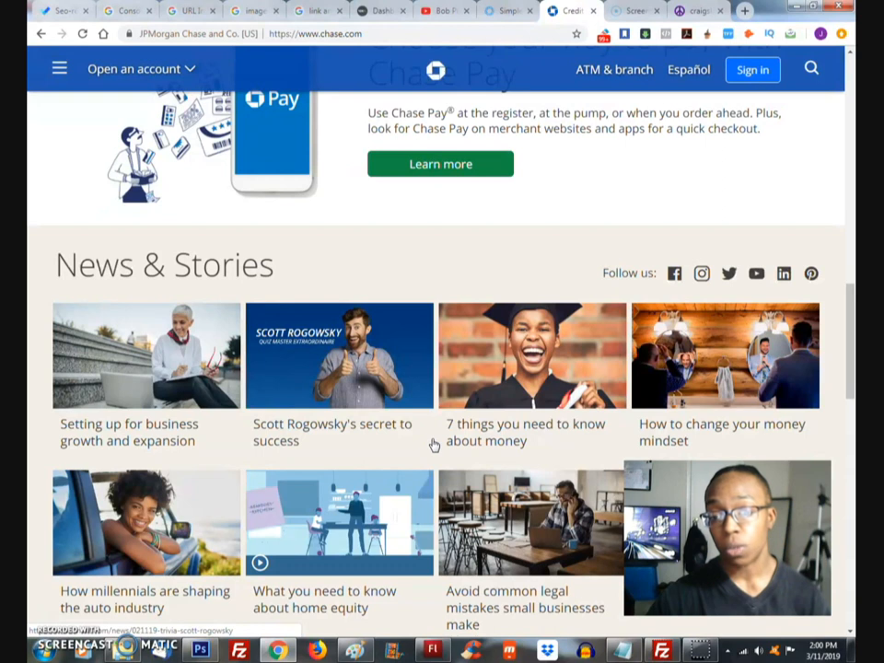
scroll(down, 3)
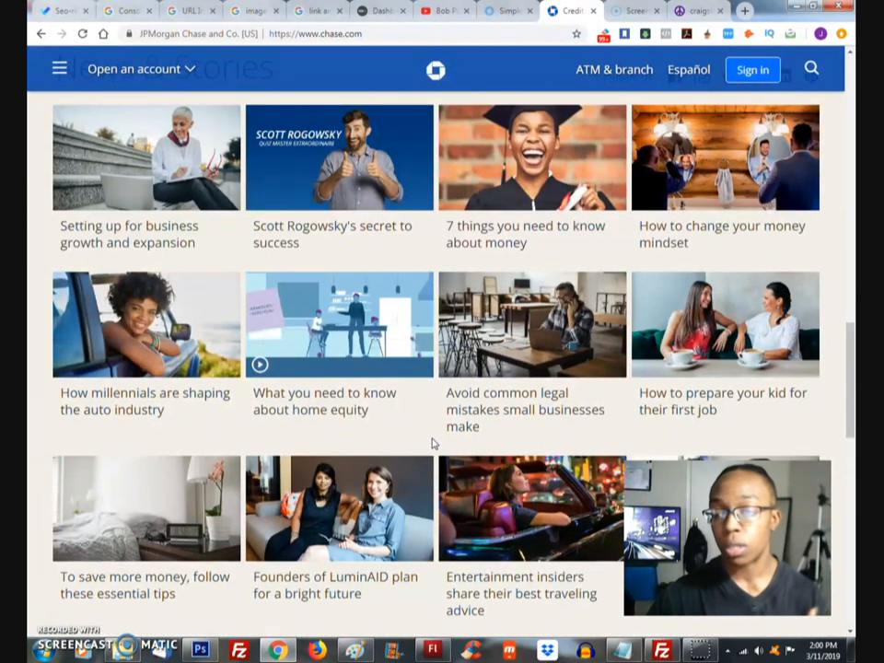
scroll(down, 3)
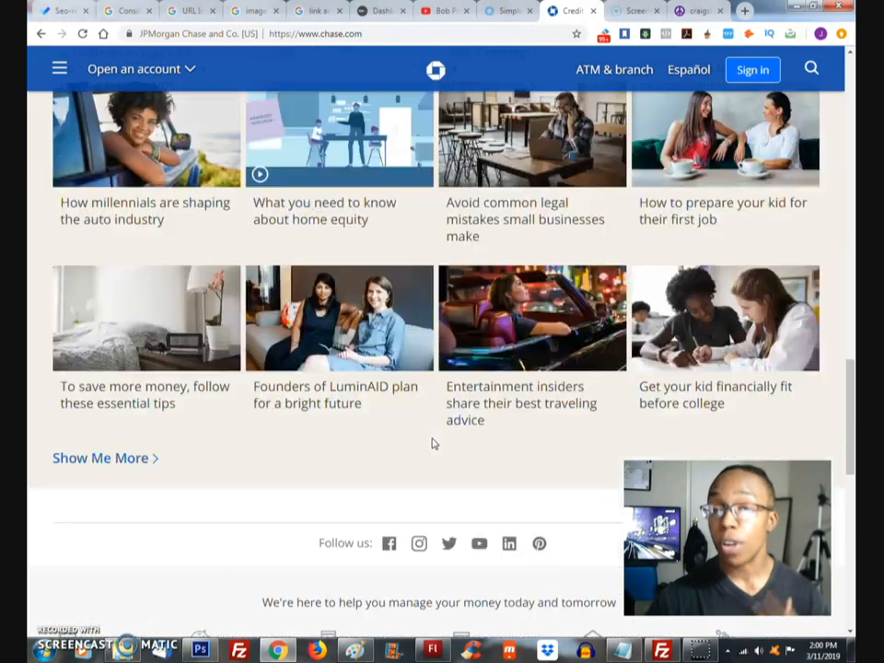
scroll(up, 3)
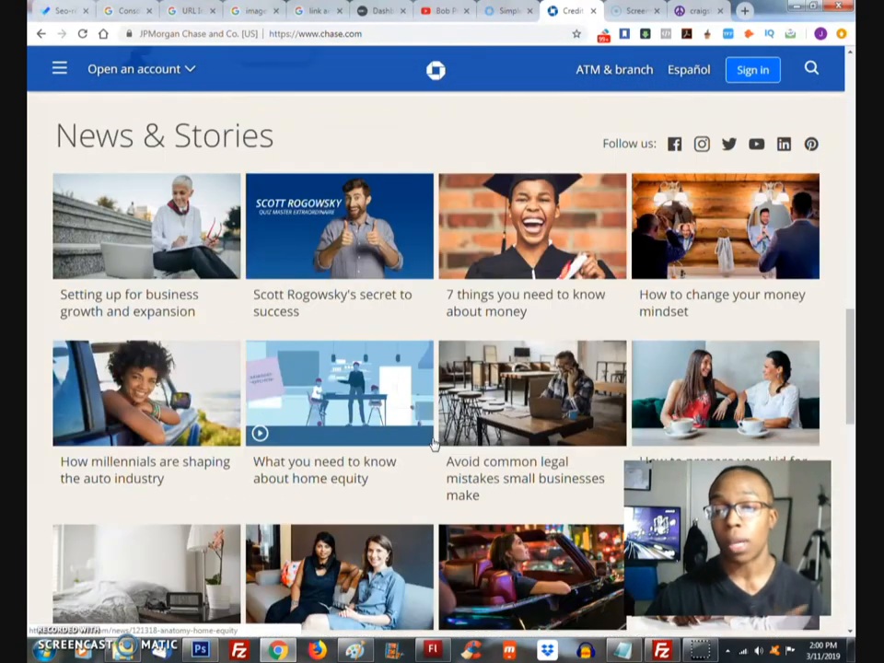
scroll(up, 3)
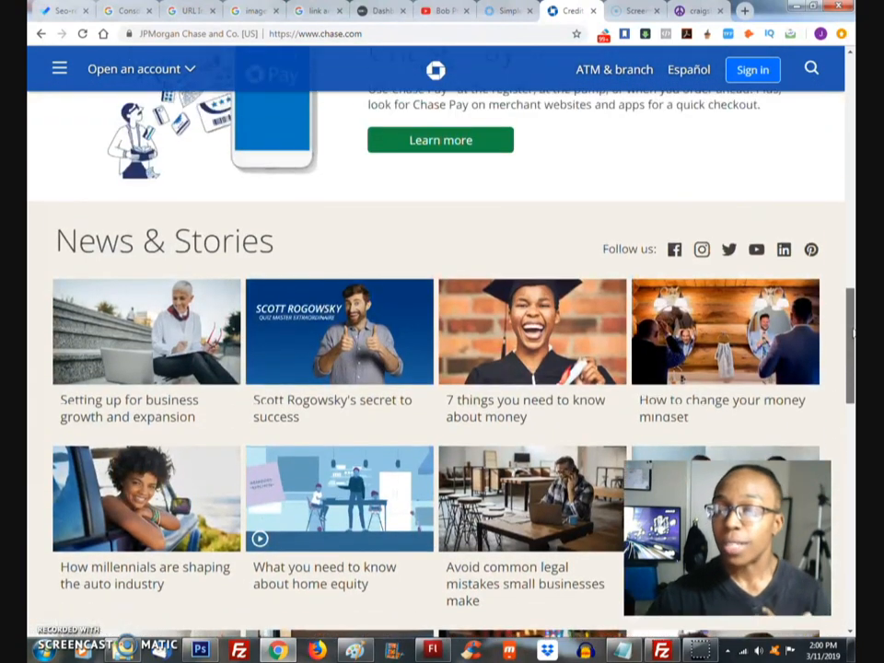
scroll(up, 3)
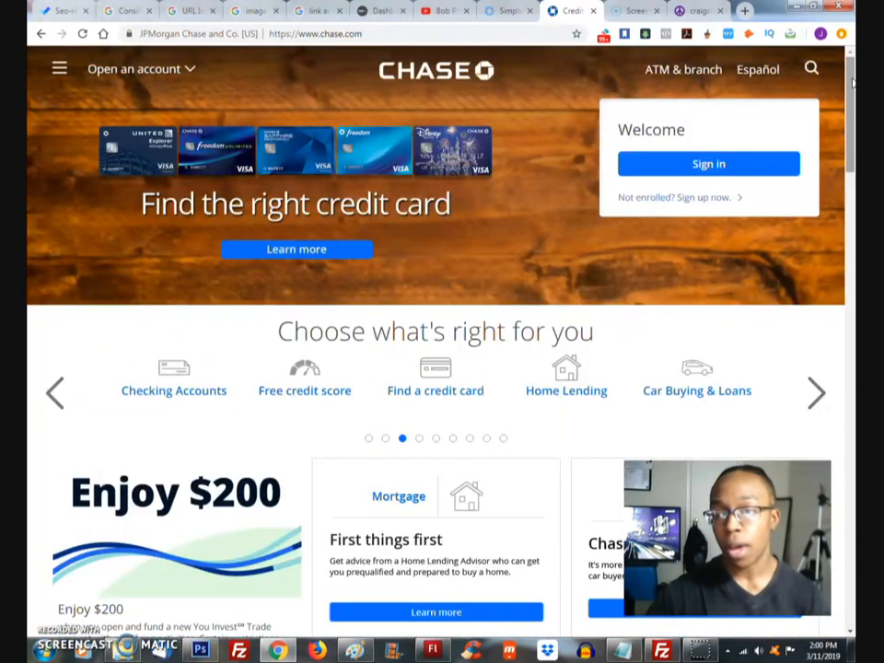